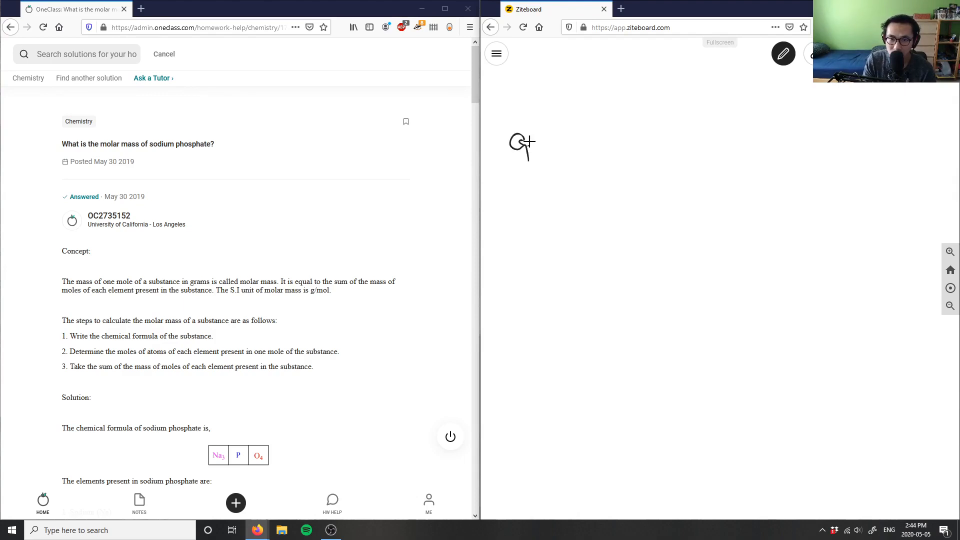
Step: Handwrite 'Q) Molar Mass of Sodium phosphate' across the top of the board
drag(551, 147, 609, 147)
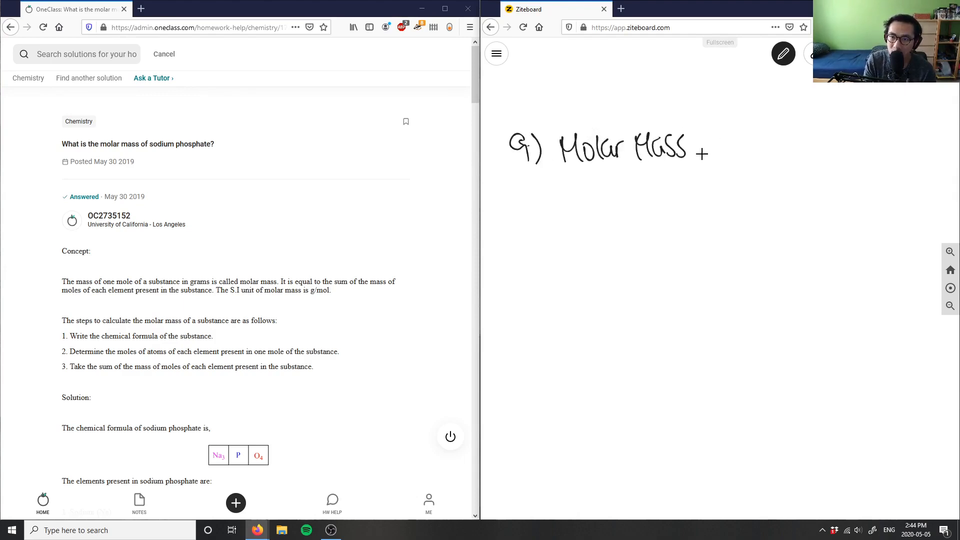
drag(698, 150, 796, 150)
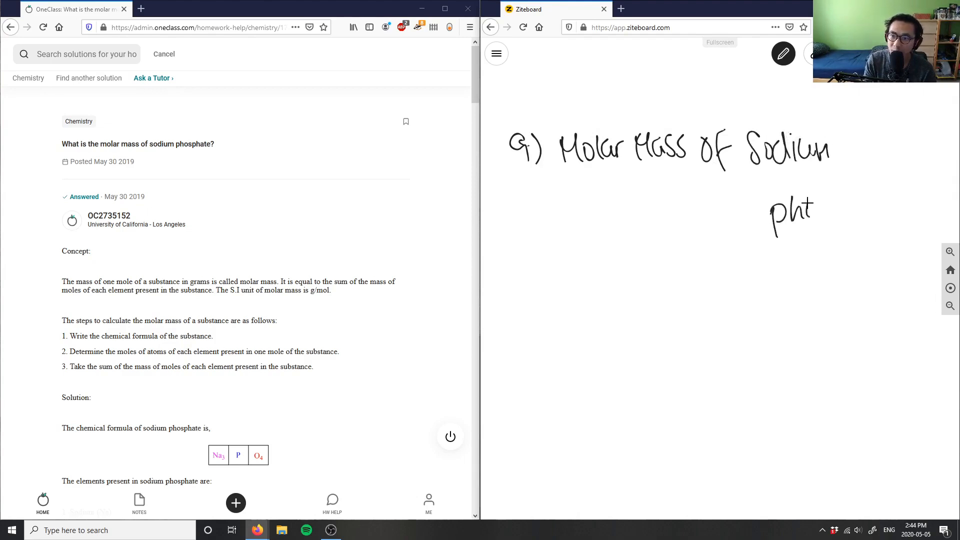
drag(783, 214, 900, 208)
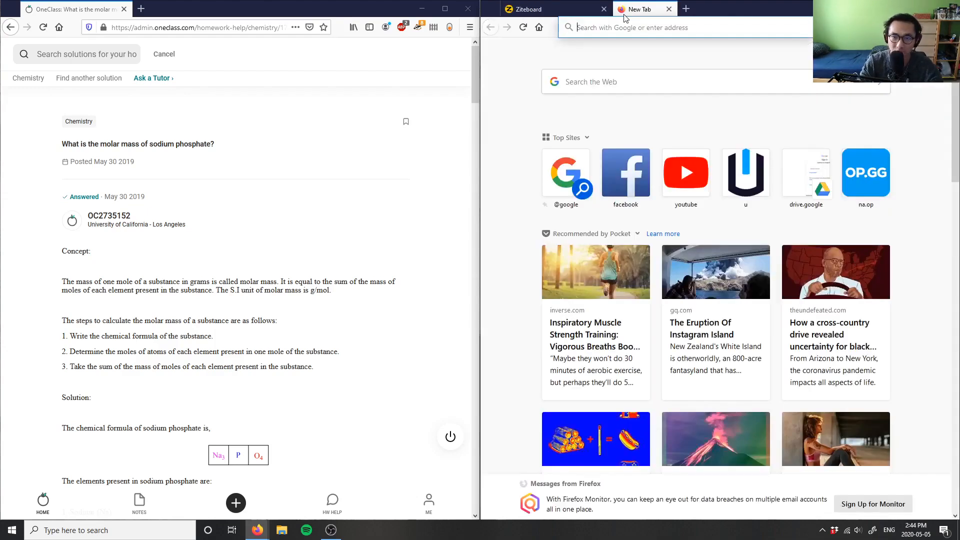
Step: Search 'periodic table', open the Ptable page, and come back to the whiteboard
text(periodic table)
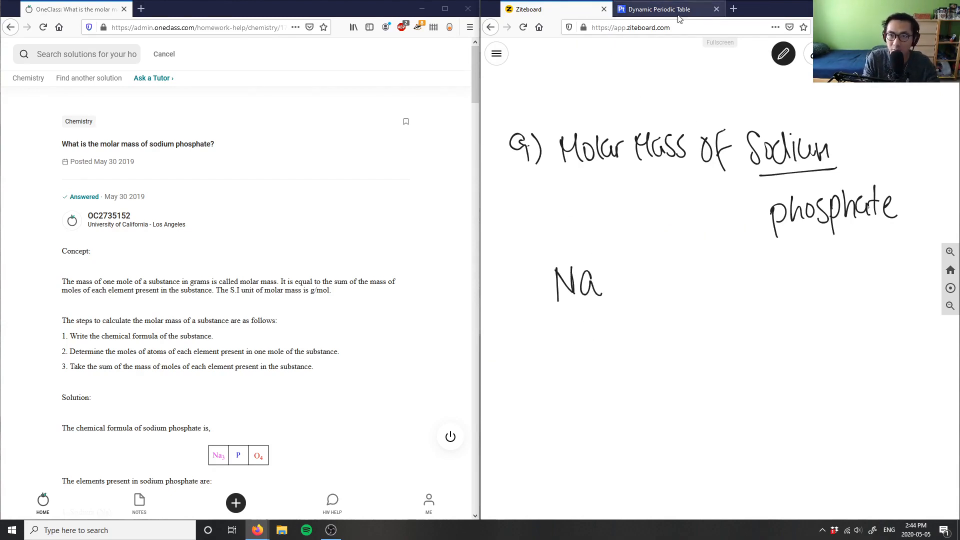
click(658, 9)
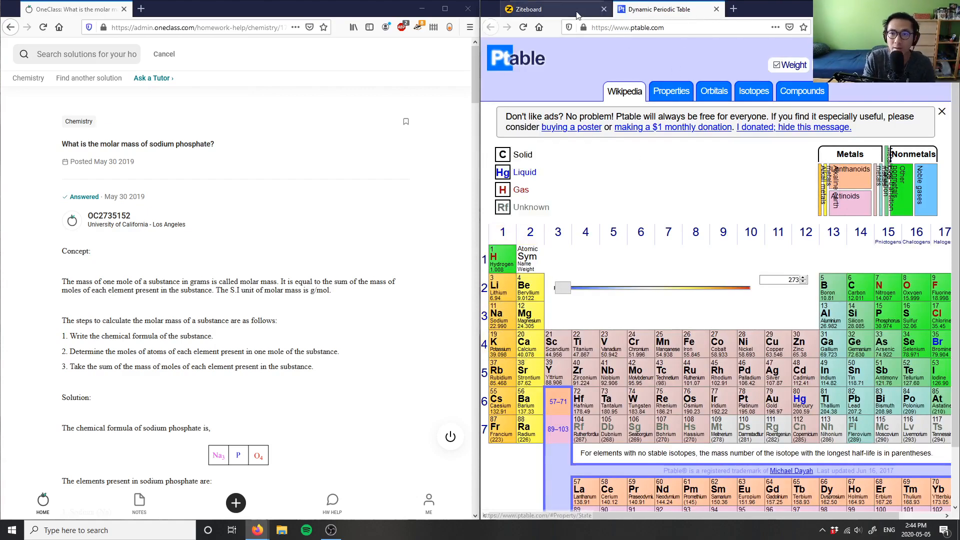
click(526, 8)
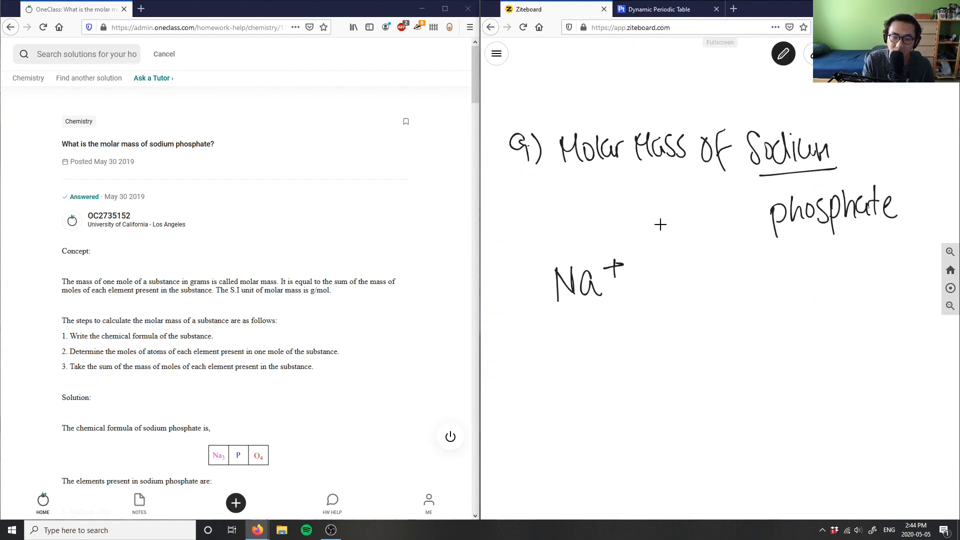
Step: Write Na⁺ and PO₄³⁻ with a blue '+' and red '3−', then return to black
drag(612, 264, 622, 270)
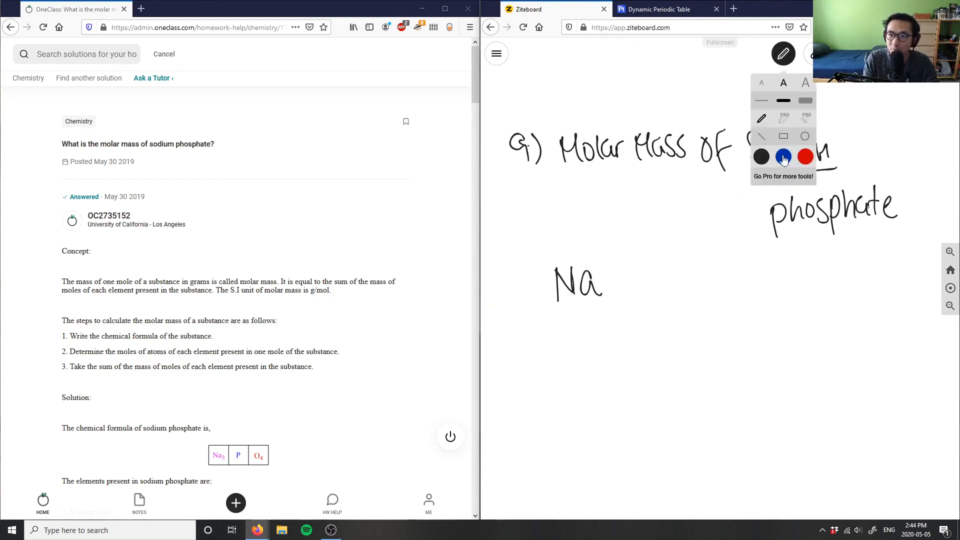
click(783, 54)
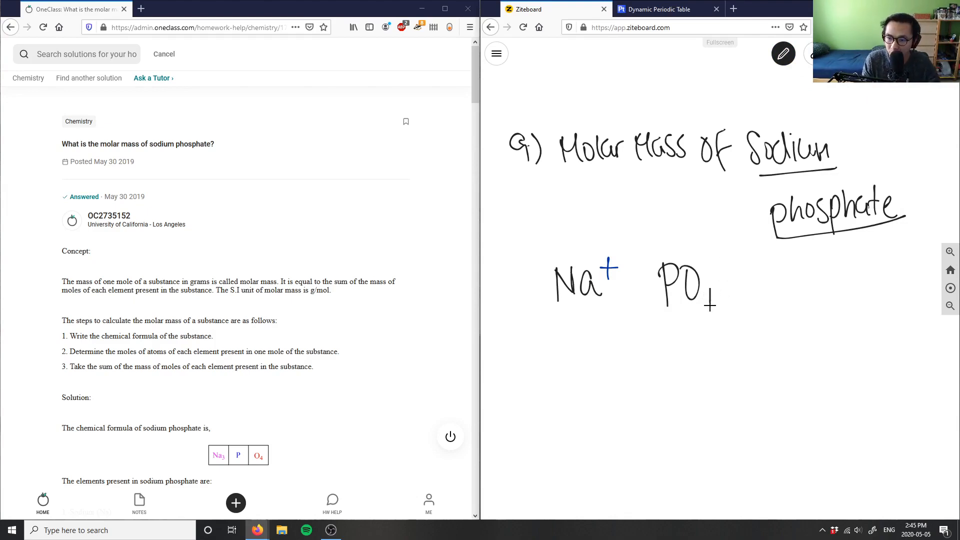
click(783, 53)
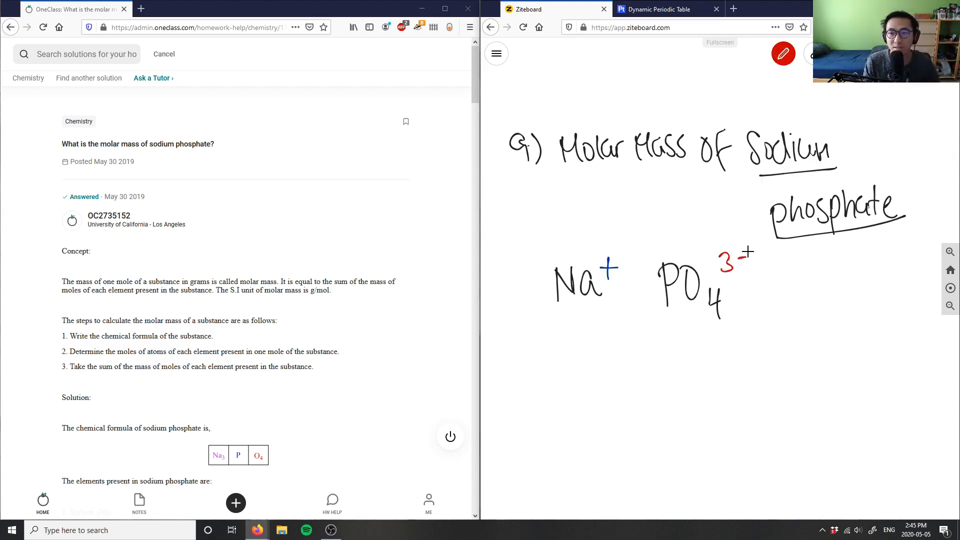
click(783, 53)
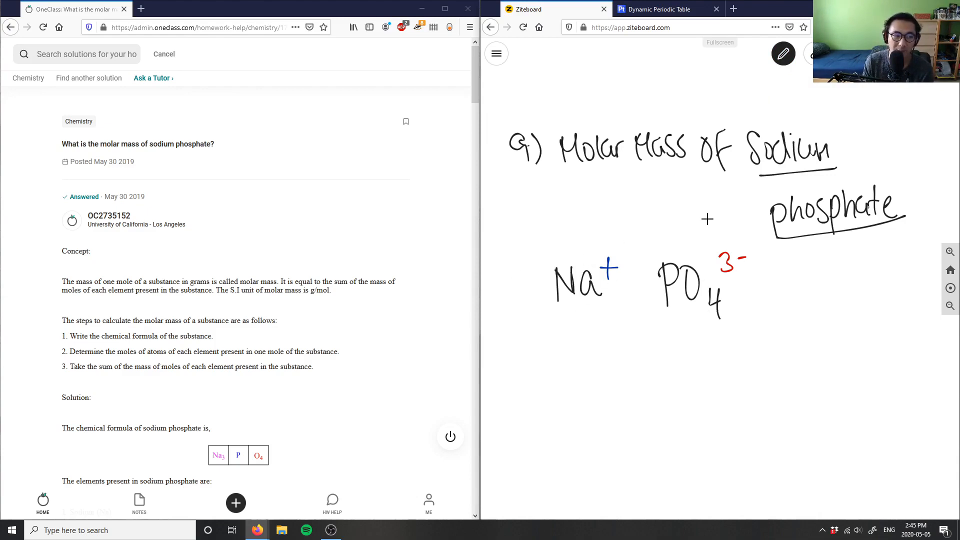
click(738, 289)
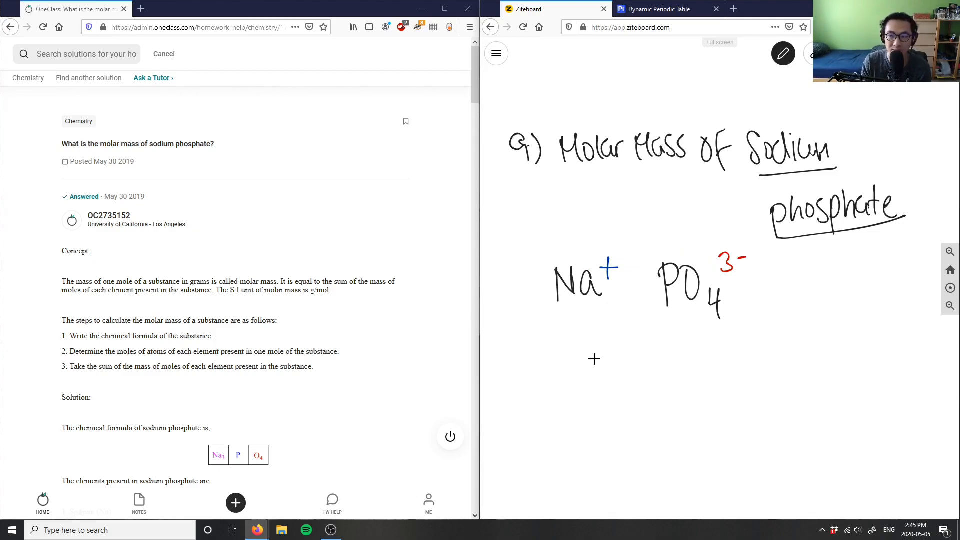
Step: Write Na₃PO₄ and list '3 Na =', '1 P =', '4 O =', starting '3 x'
drag(588, 373, 621, 404)
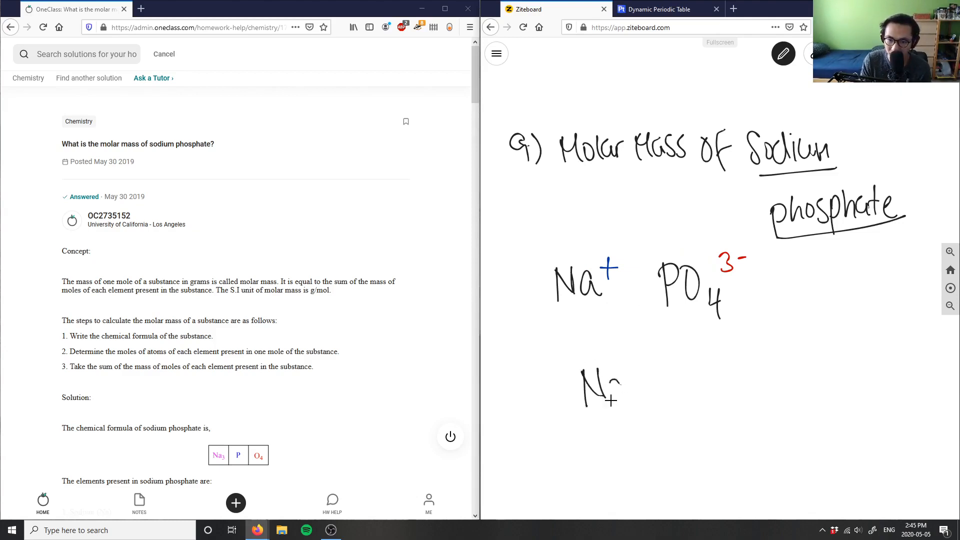
drag(588, 385, 692, 392)
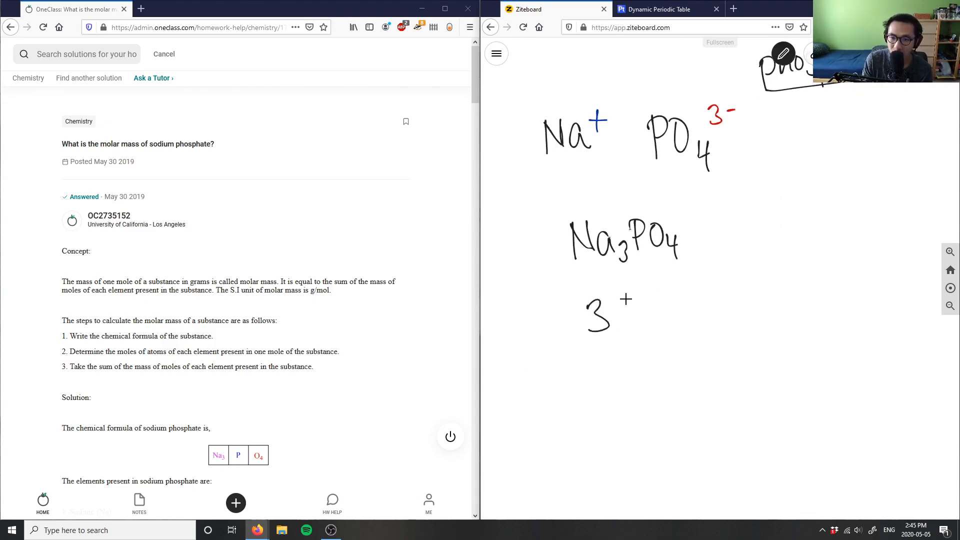
drag(633, 300, 652, 322)
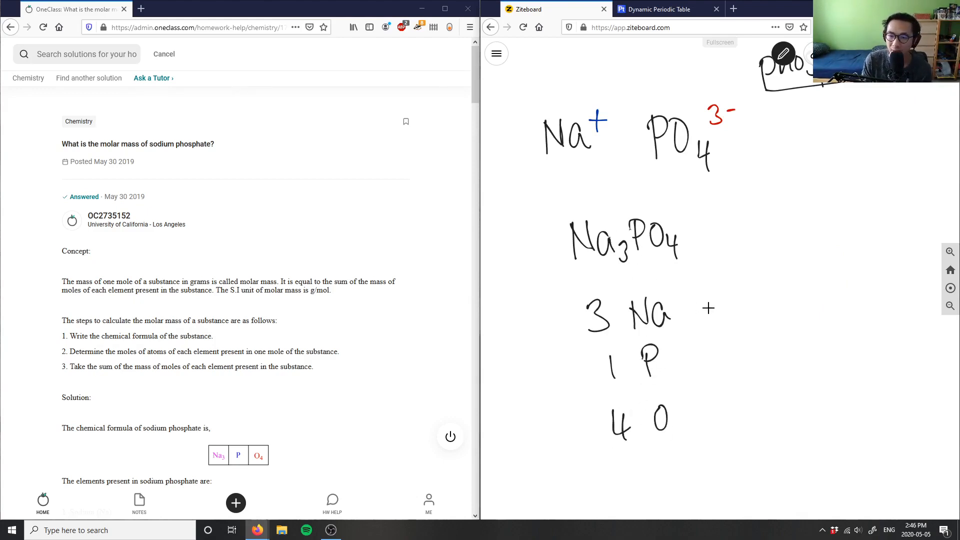
drag(686, 312, 701, 319)
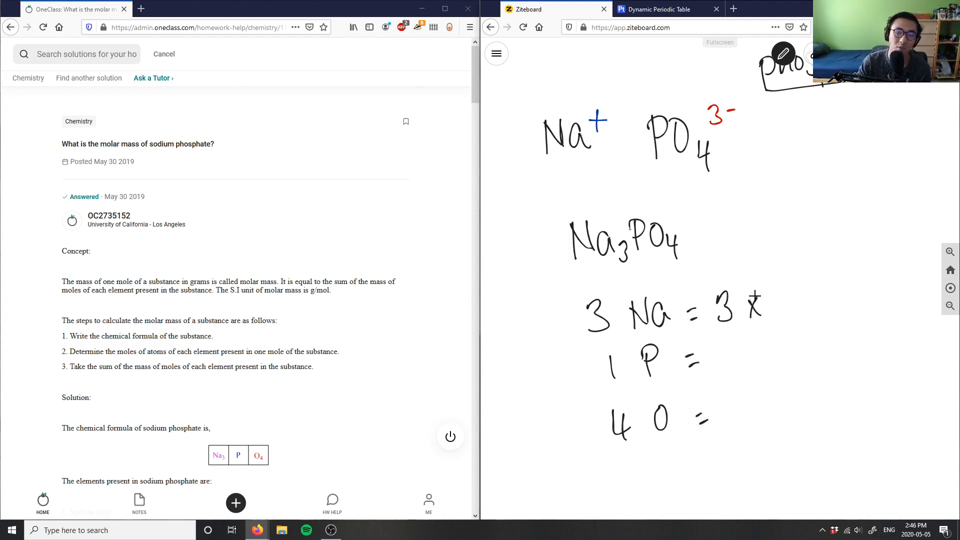
Step: Look up Na, P and O on Ptable and write 3×22.99, 1×30.974, 4×16 g/mol
click(657, 9)
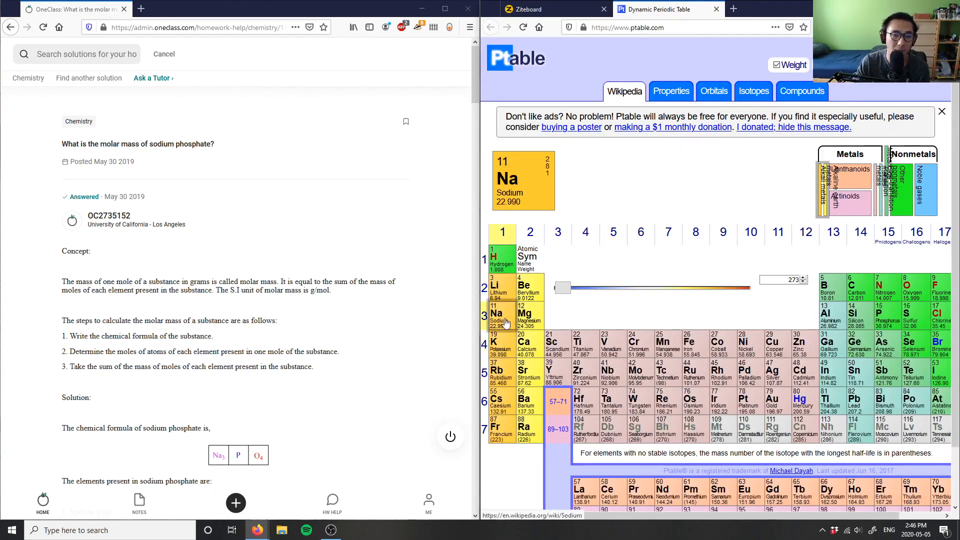
click(549, 8)
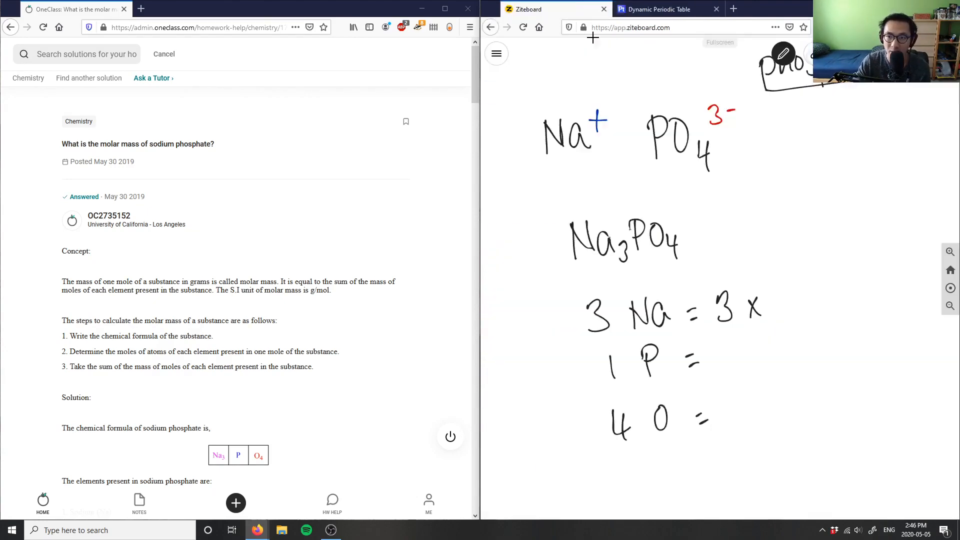
mouse_move(775, 288)
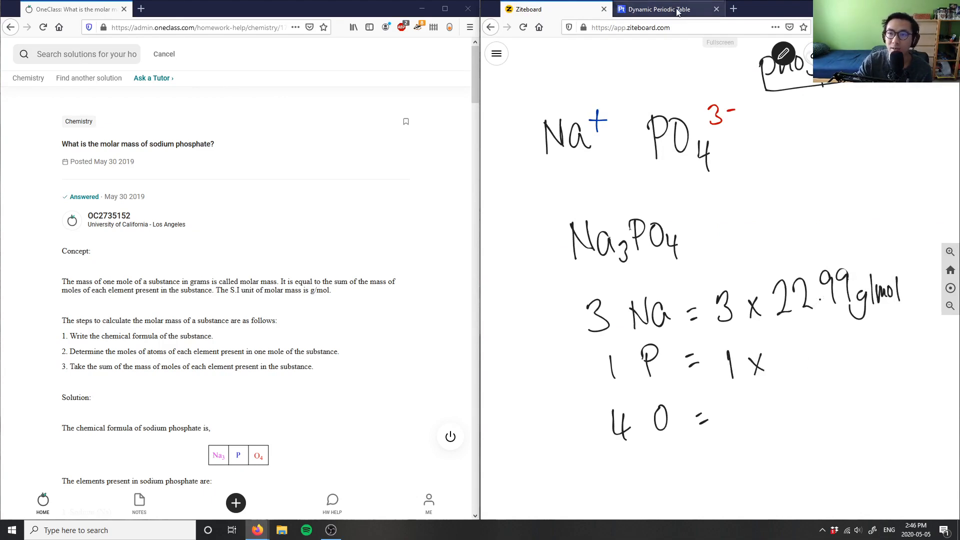
click(658, 8)
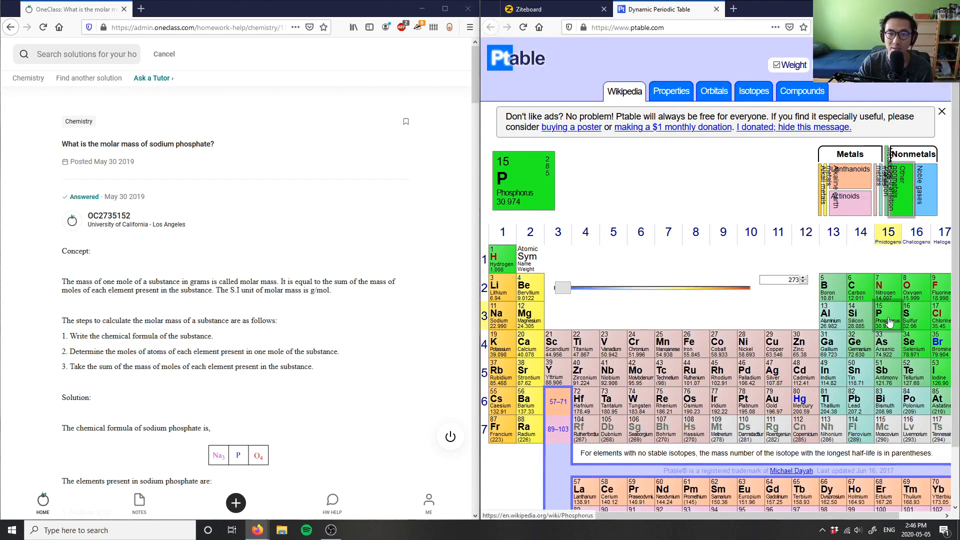
click(550, 8)
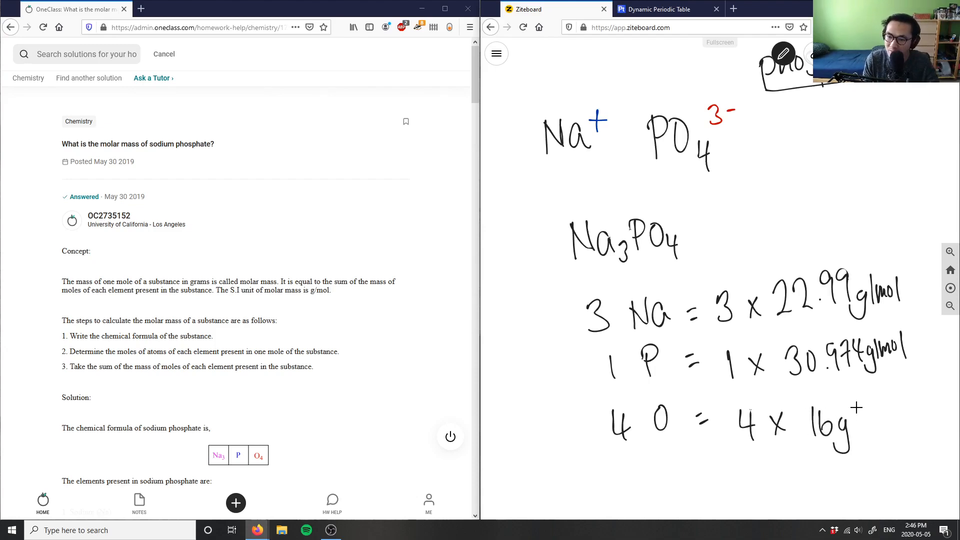
click(658, 9)
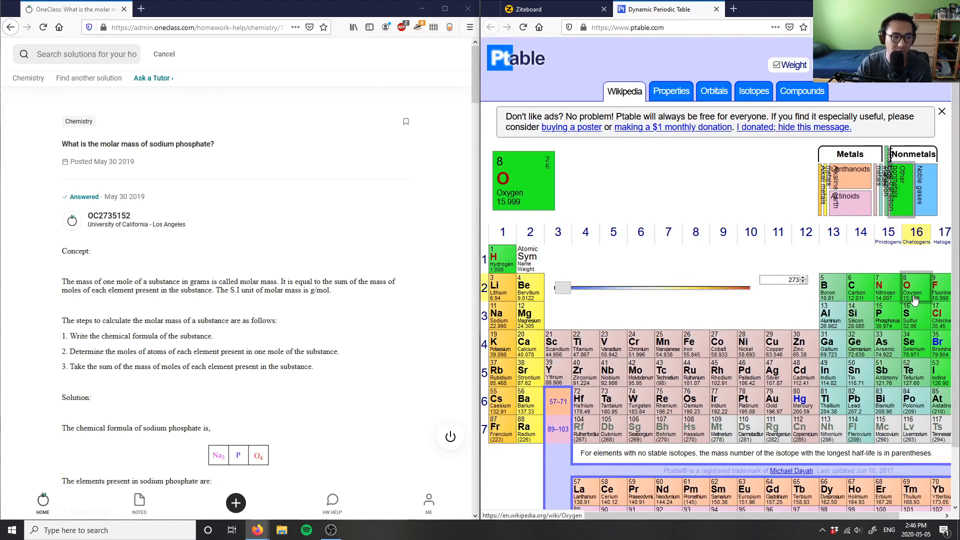
click(526, 9)
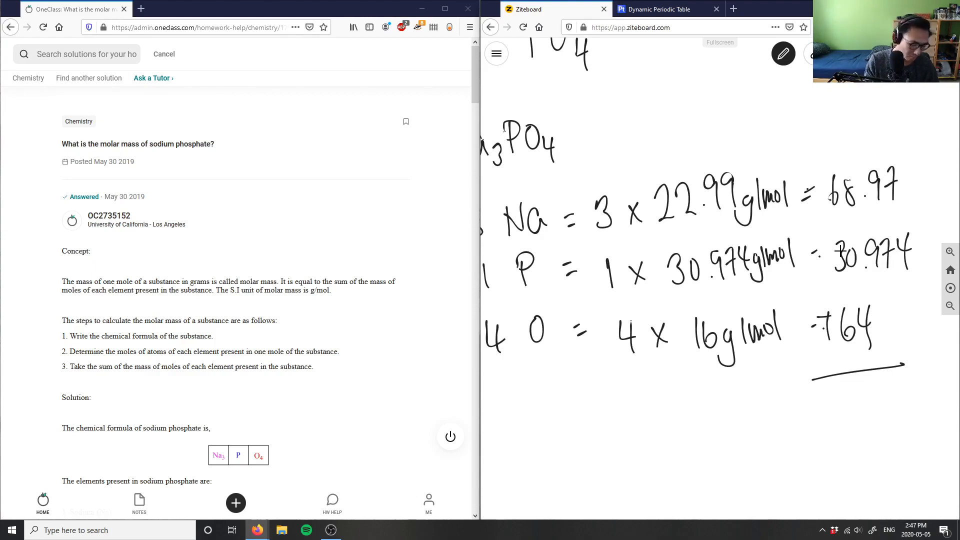
Step: Write the total 163.944 g/mol below the sum line
drag(752, 410, 756, 450)
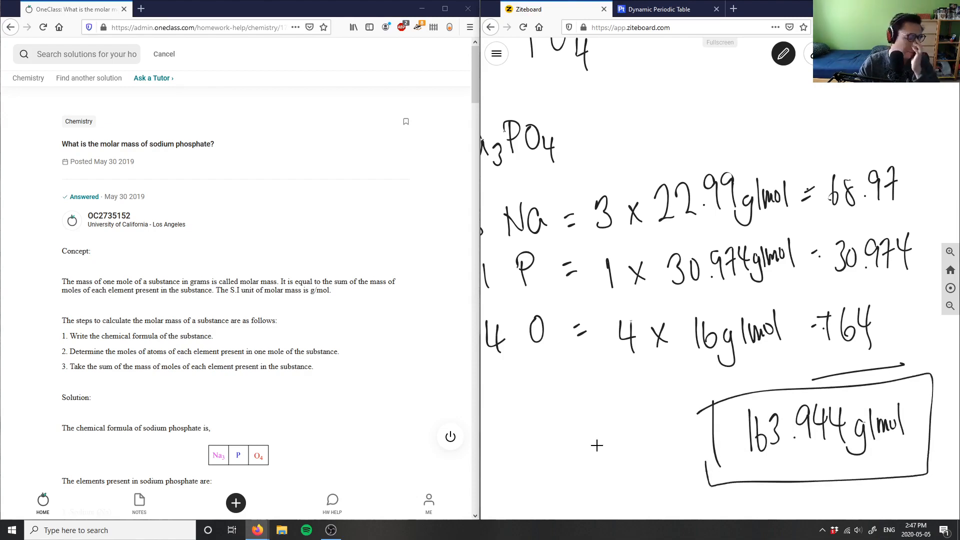
Step: Scroll OneClass past the 163.97 g/mol answer and start a 'Verify solution' note with 'So'
scroll(down, 3)
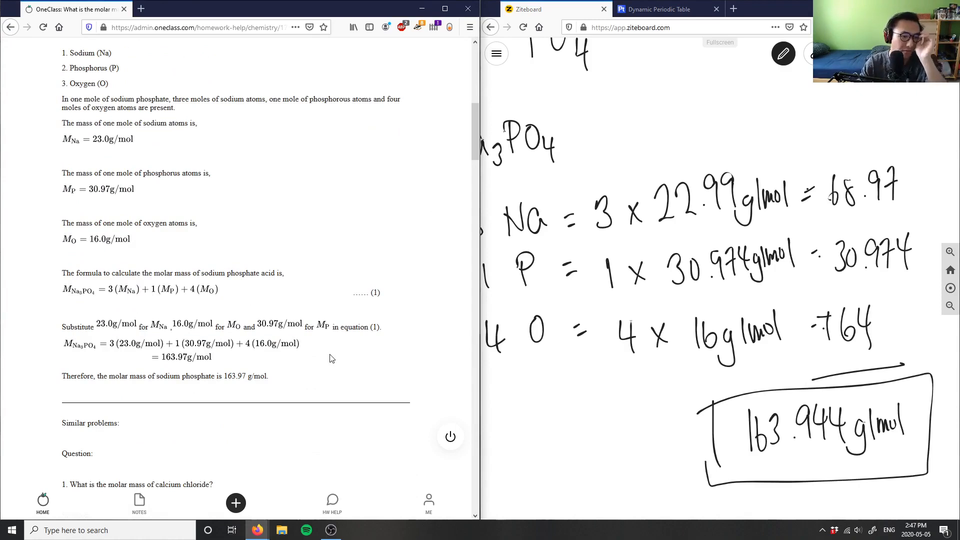
mouse_move(139, 350)
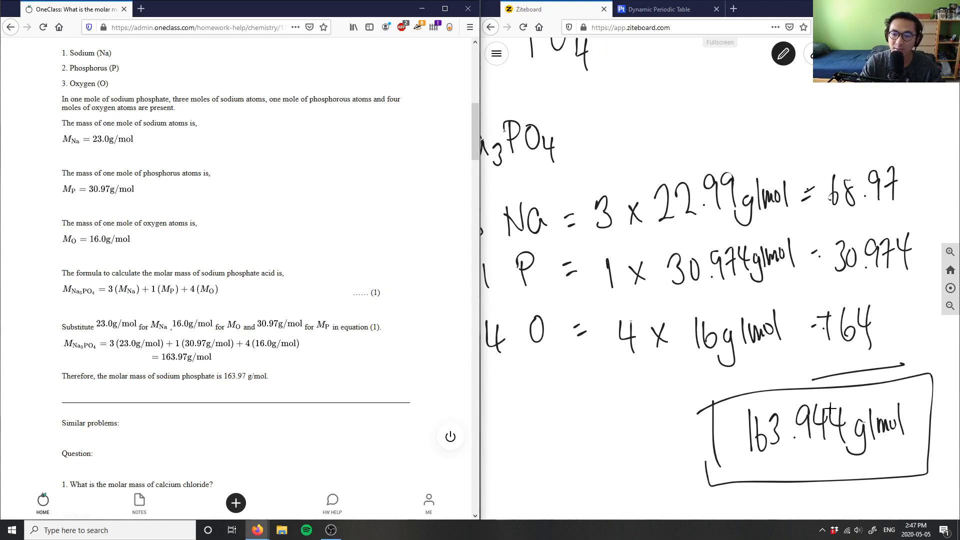
scroll(down, 3)
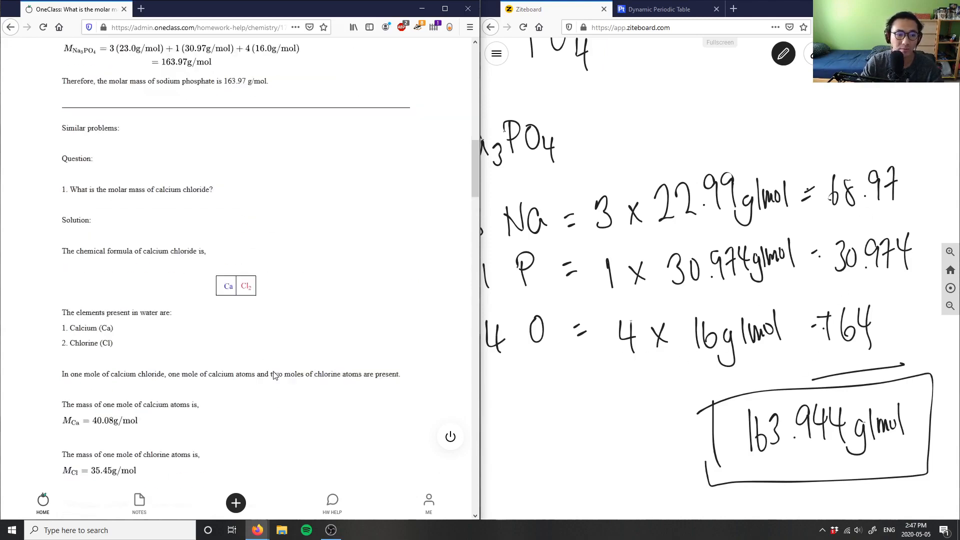
text(So)
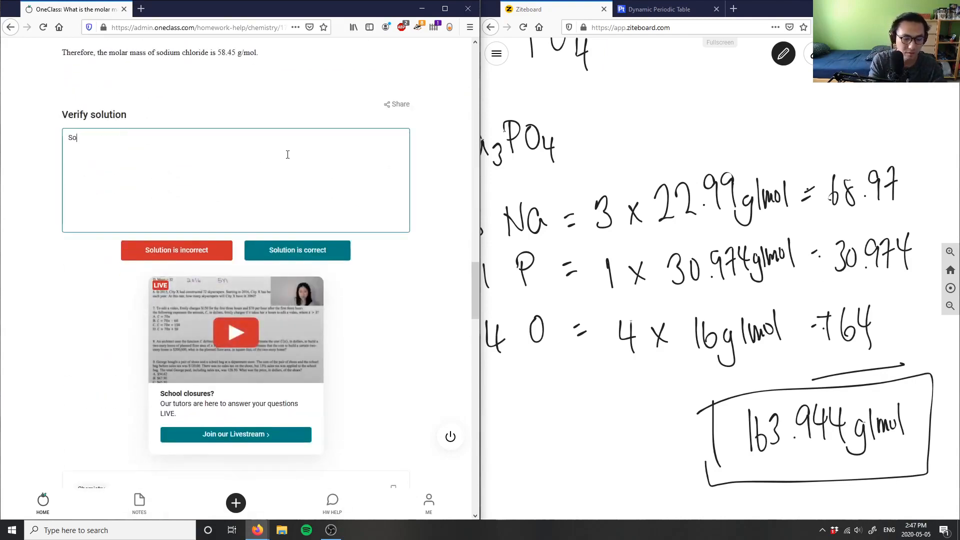